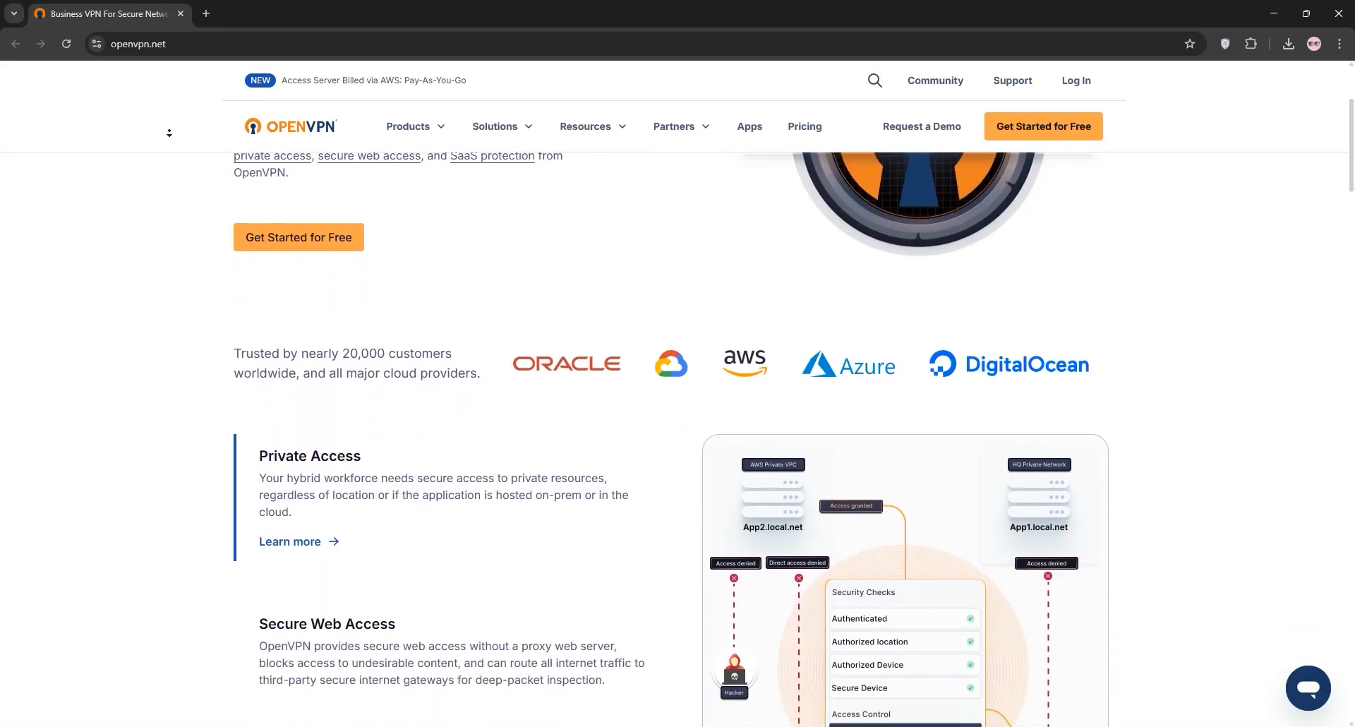
pyautogui.scroll(-3)
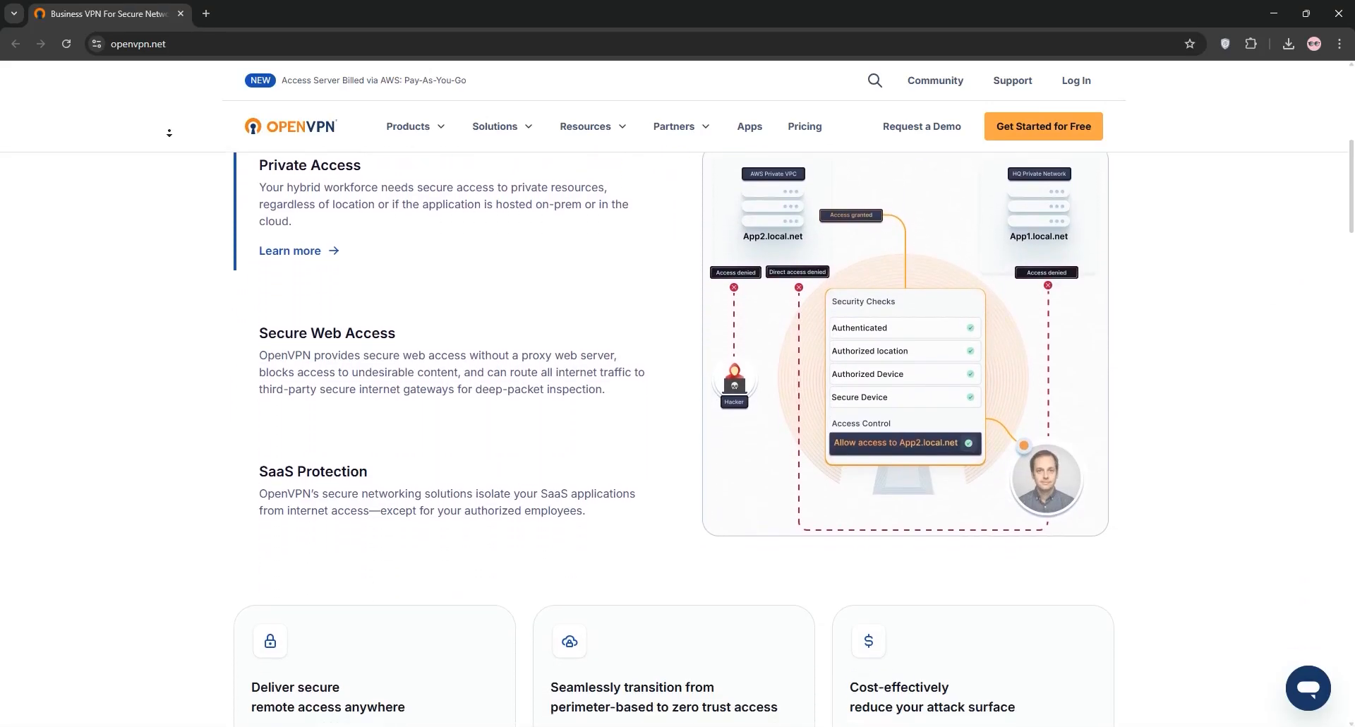
pyautogui.scroll(-3)
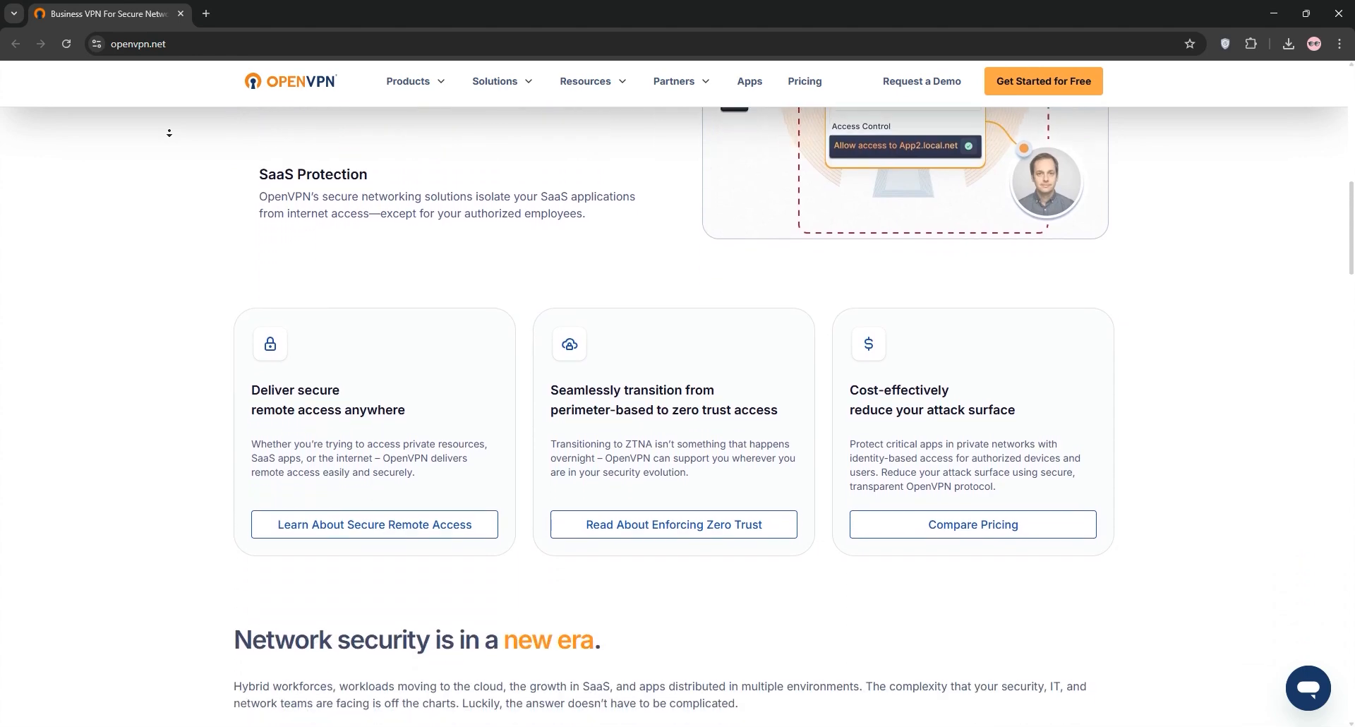
pyautogui.scroll(-3)
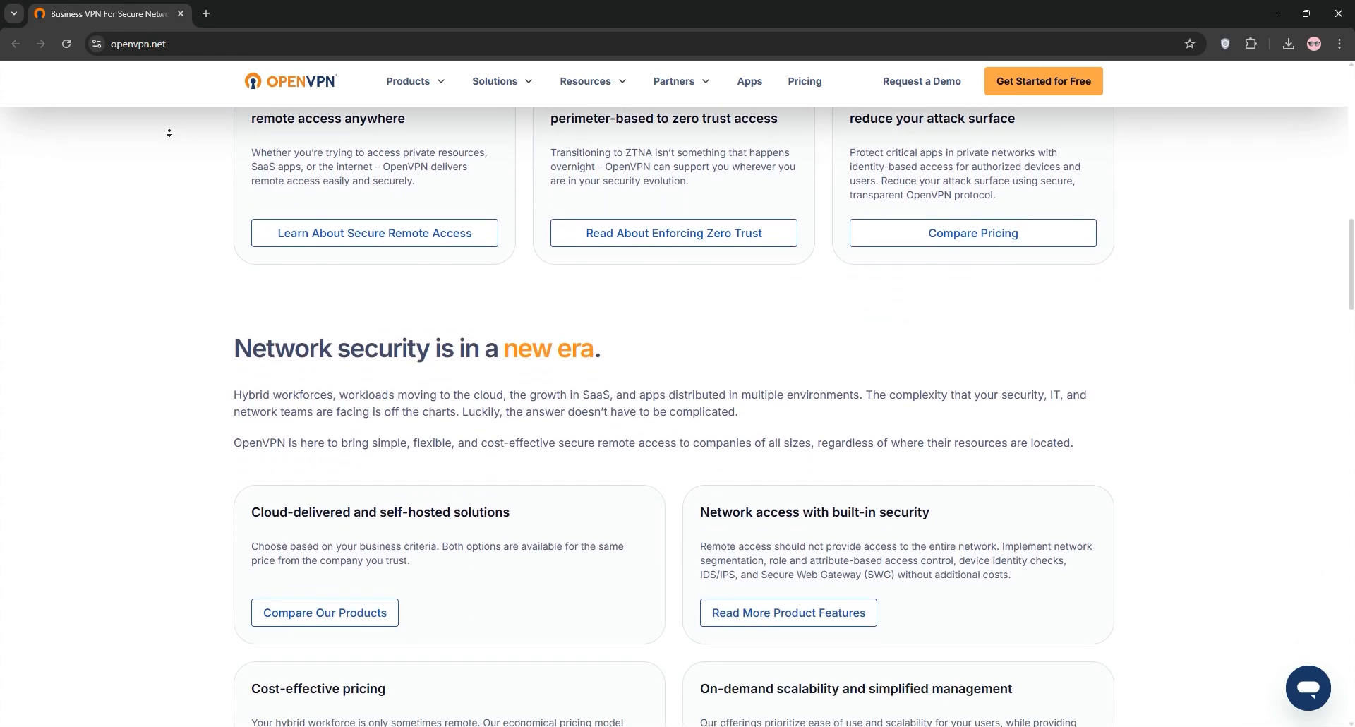
pyautogui.scroll(-3)
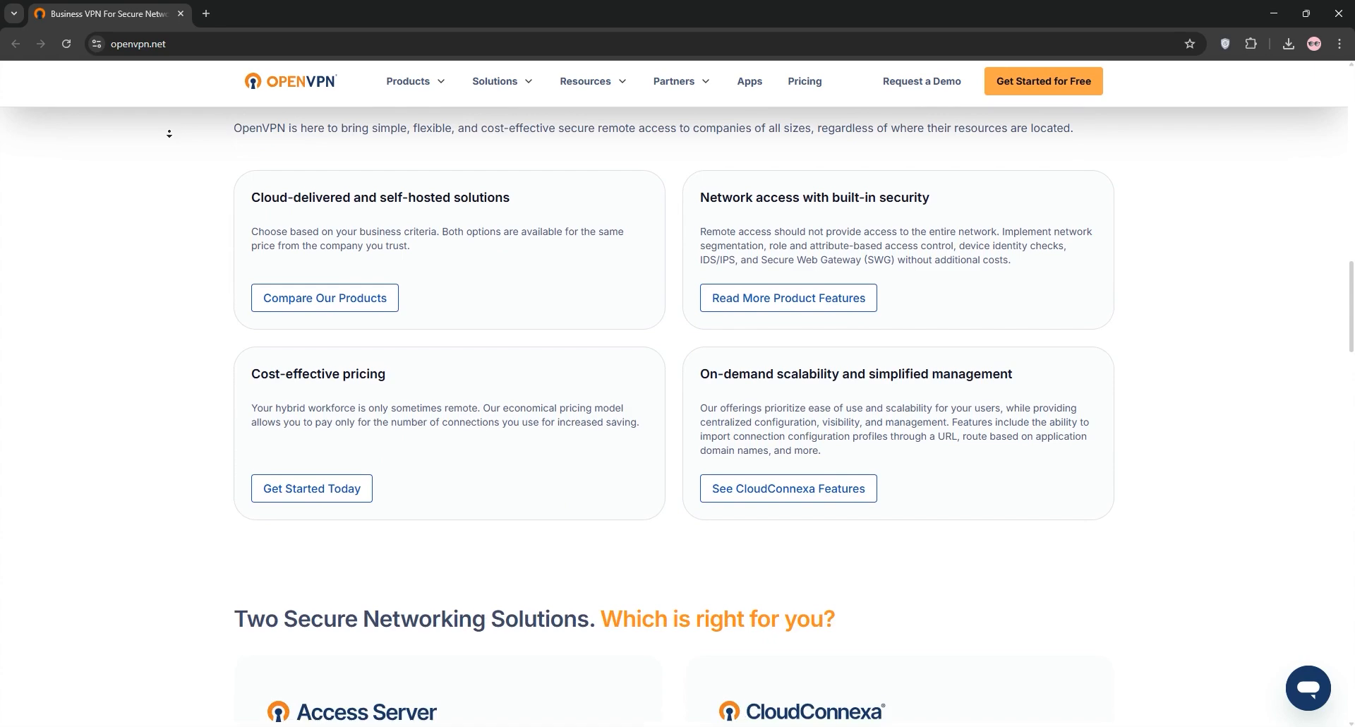
pyautogui.scroll(-3)
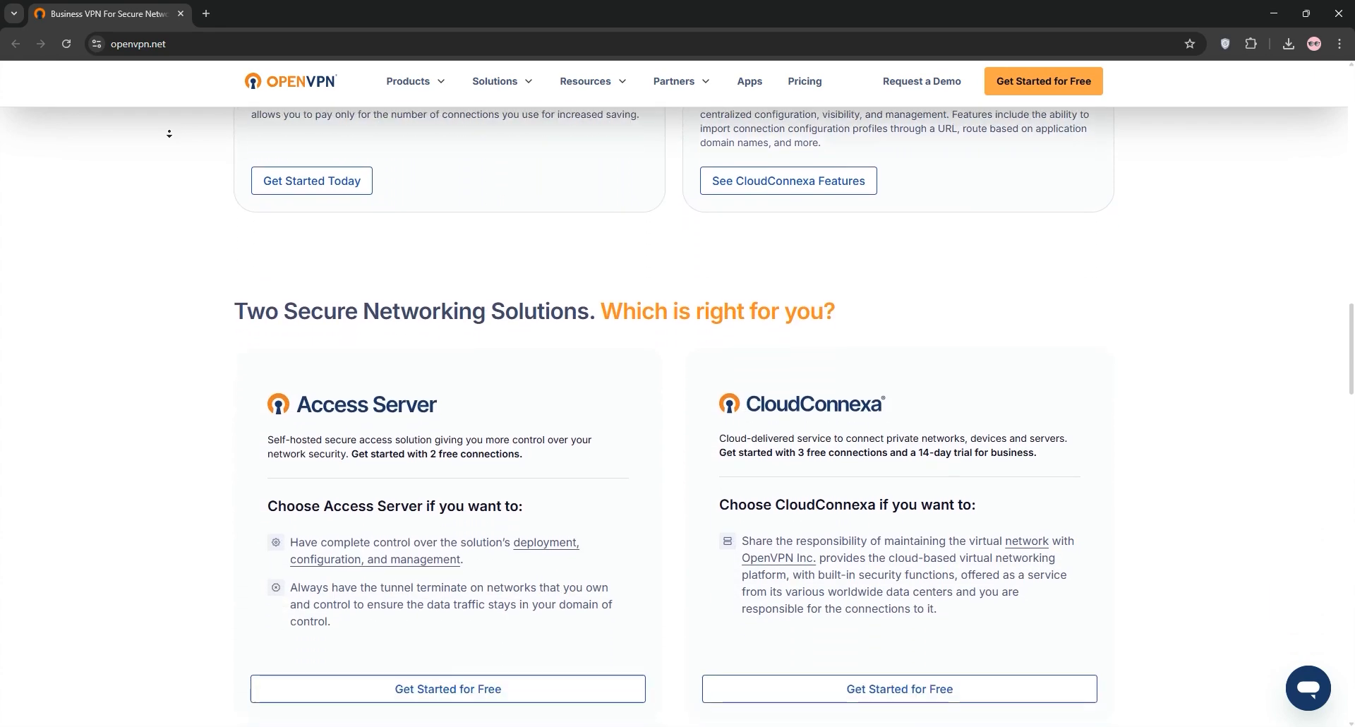
pyautogui.scroll(-3)
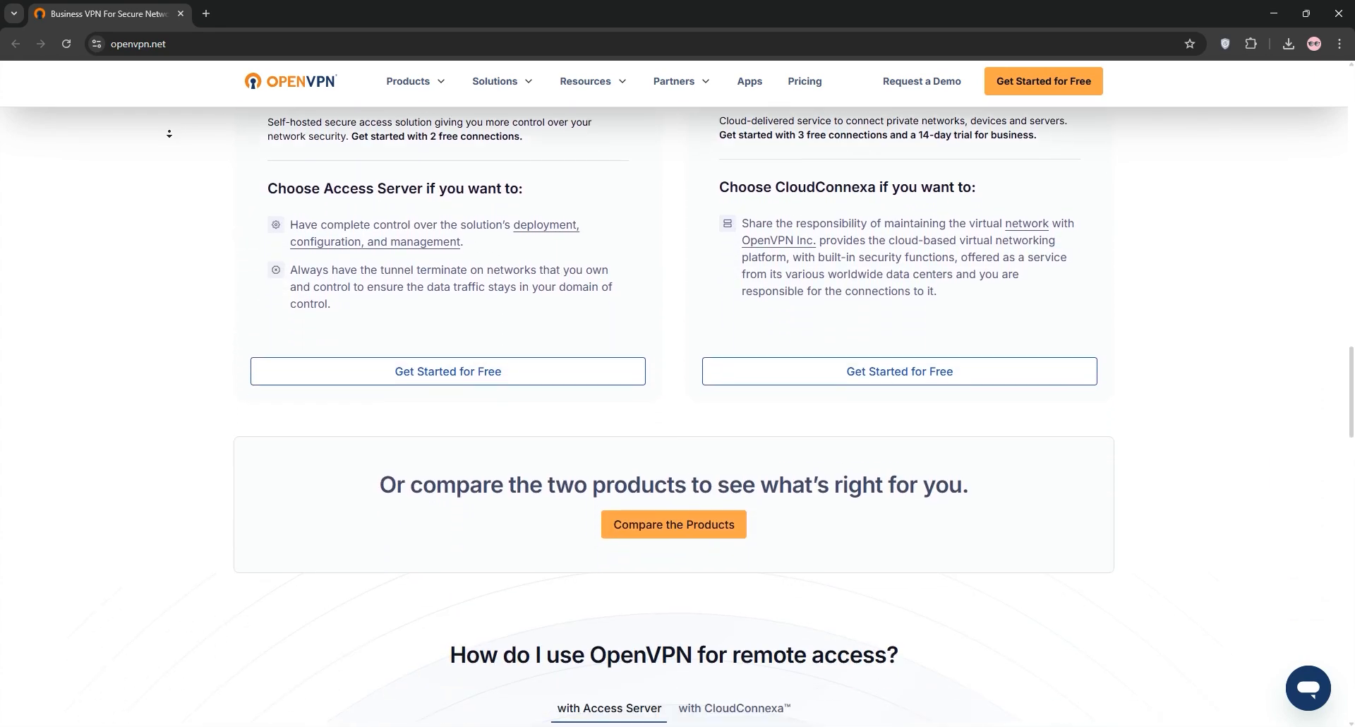
pyautogui.scroll(-3)
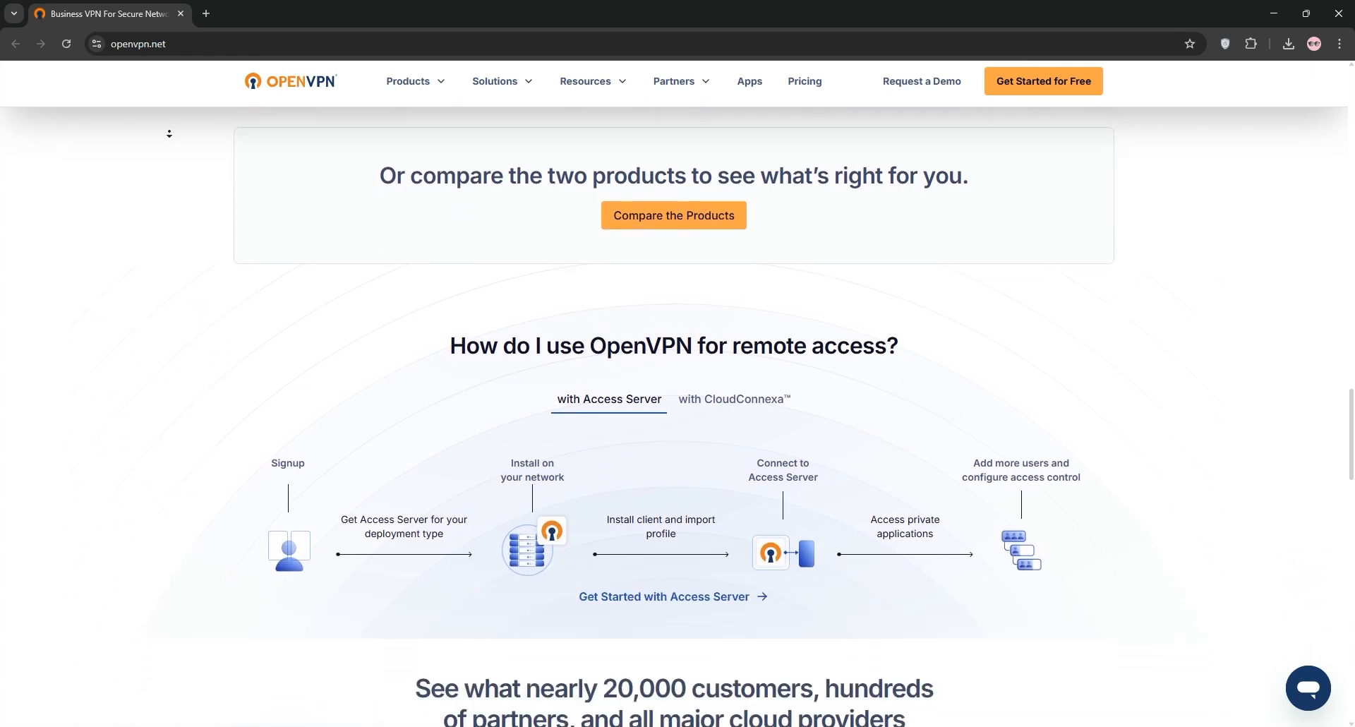
pyautogui.scroll(-3)
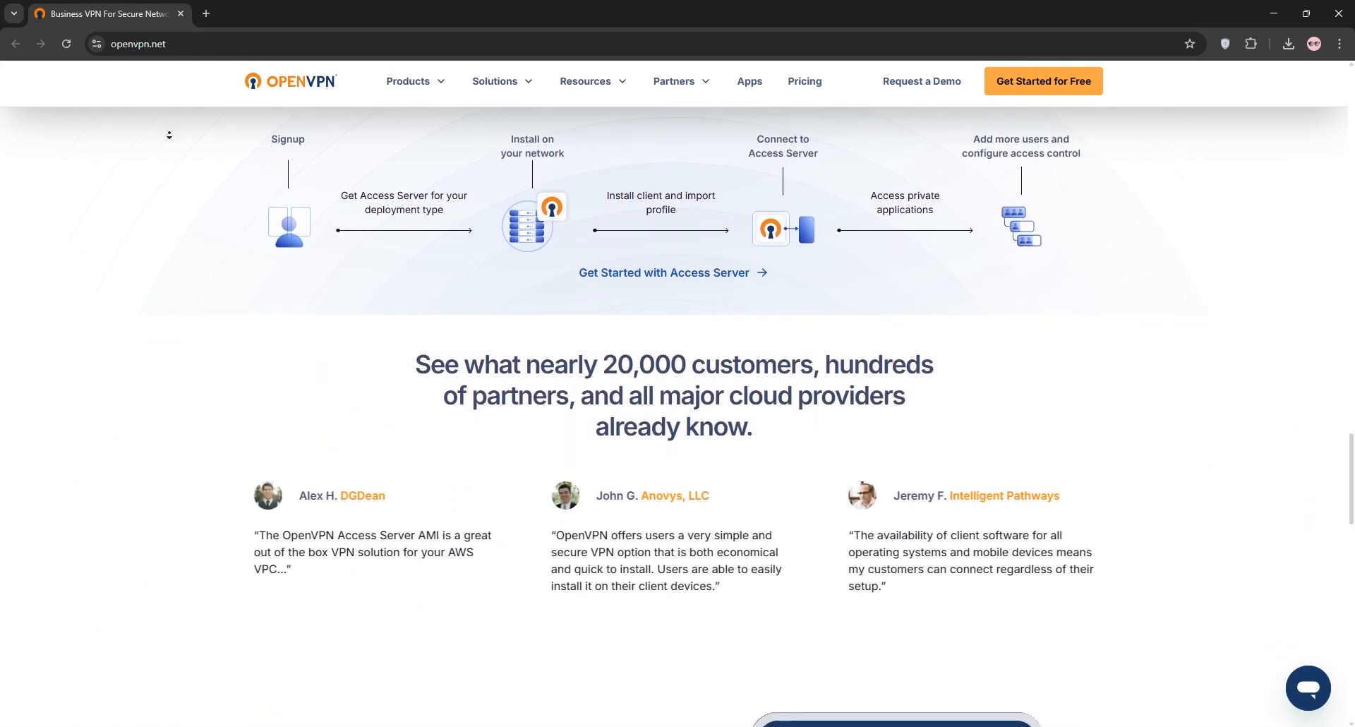
pyautogui.scroll(-3)
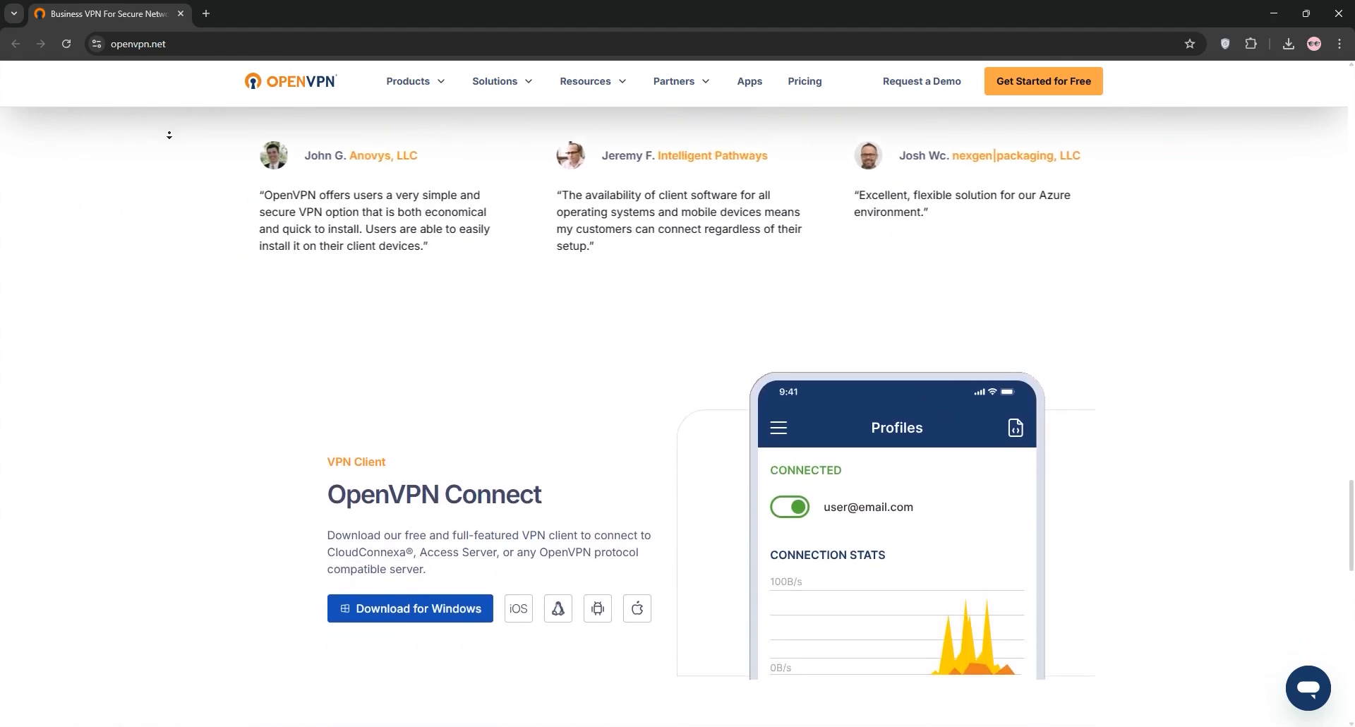
pyautogui.scroll(-3)
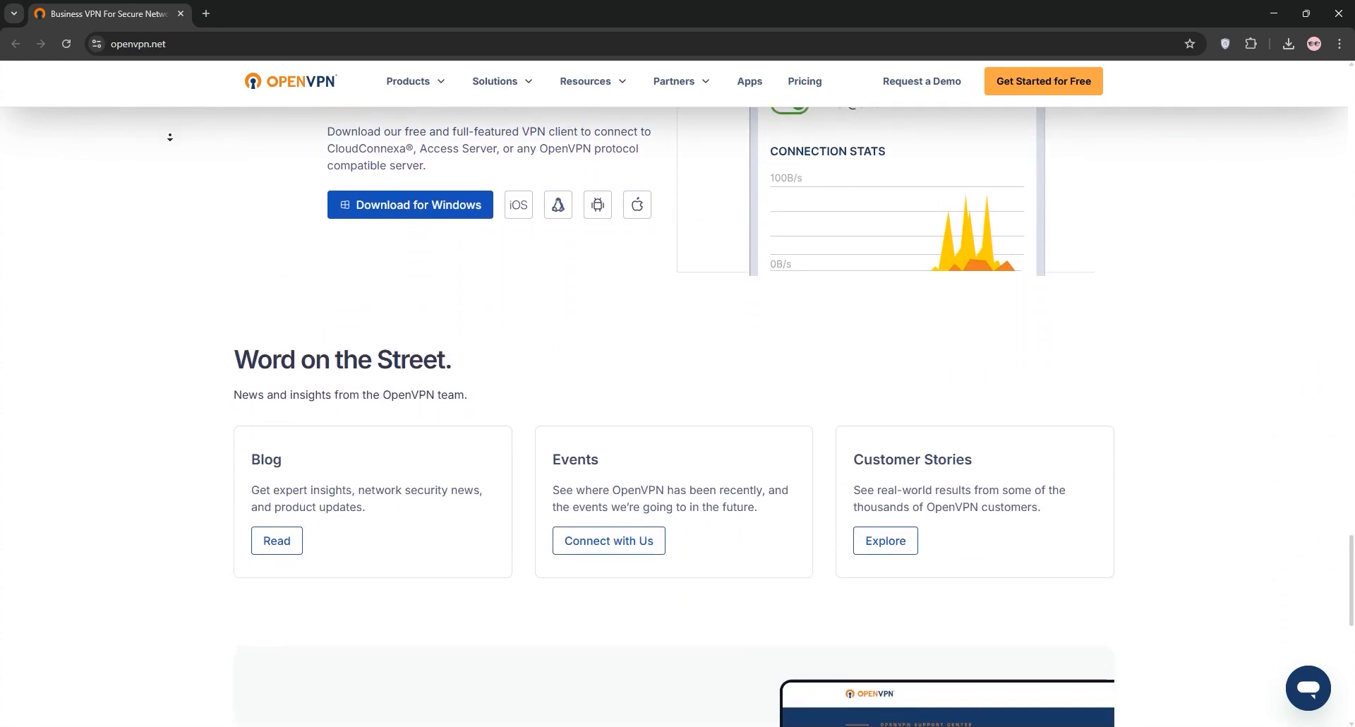
pyautogui.scroll(-3)
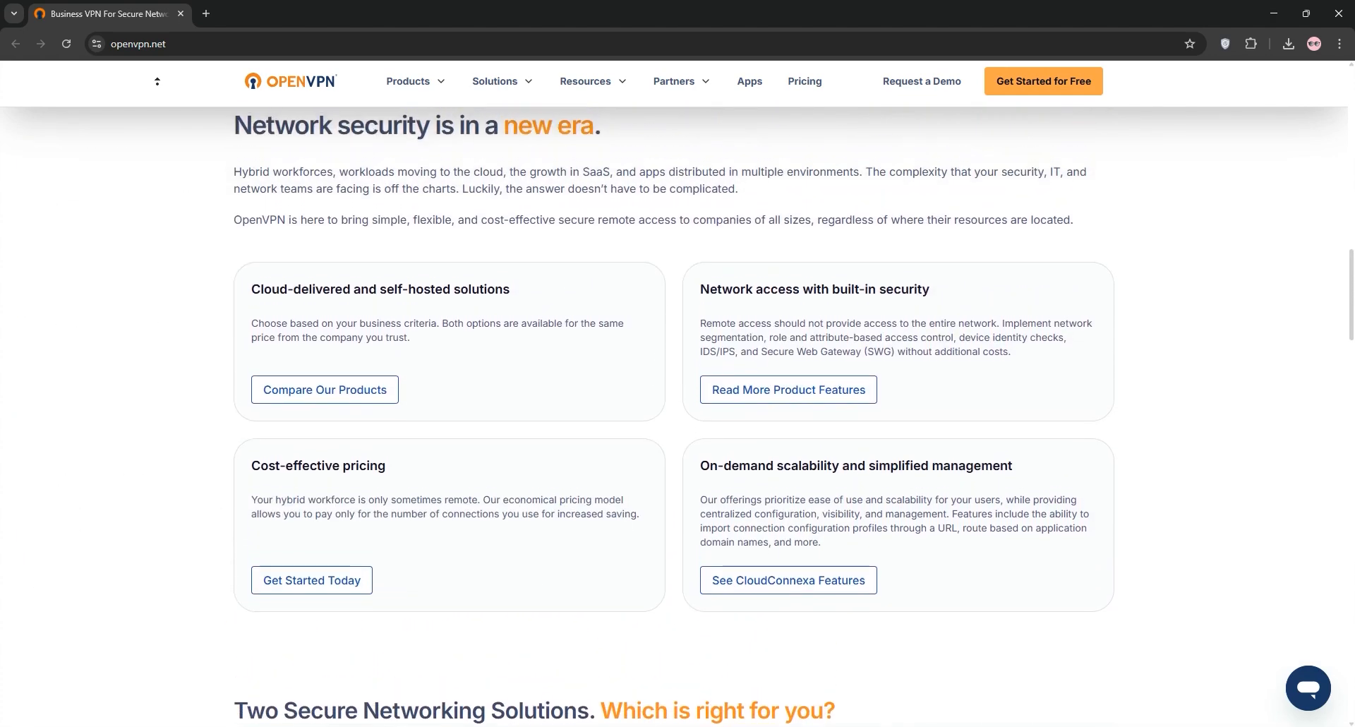
pyautogui.scroll(3)
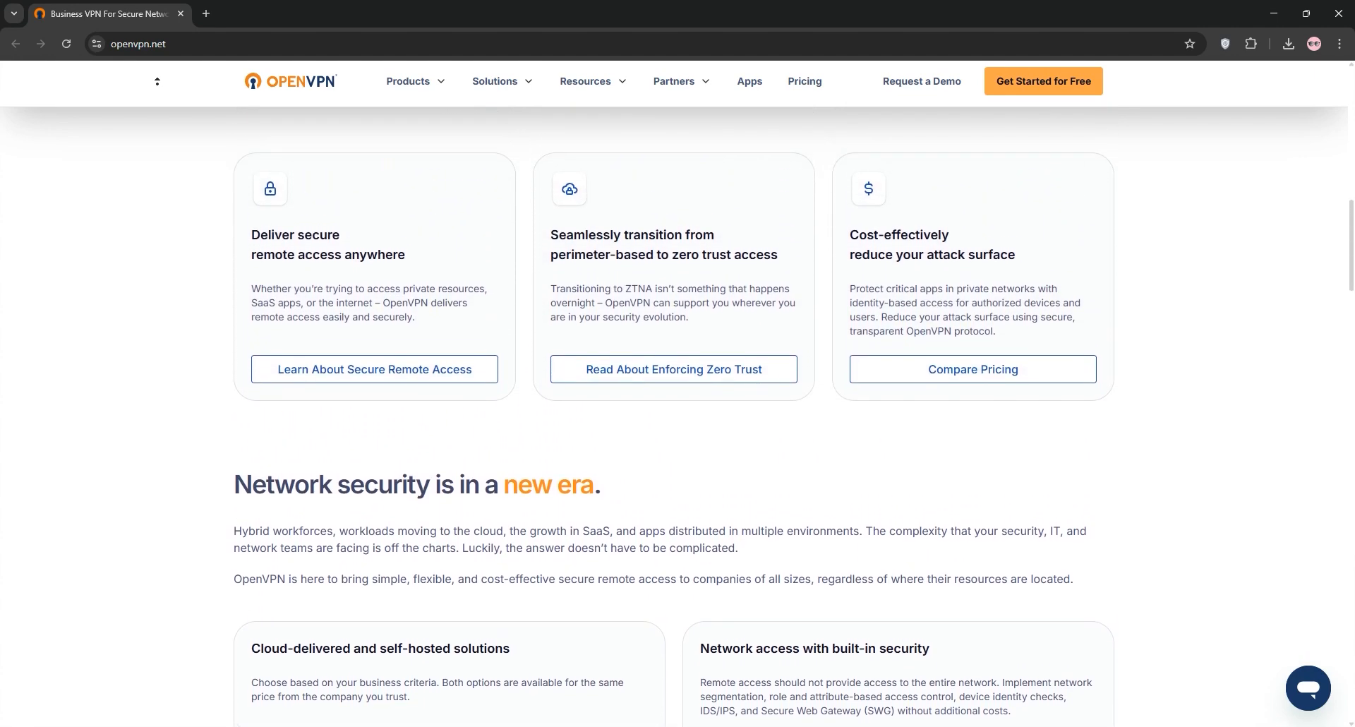
pyautogui.scroll(3)
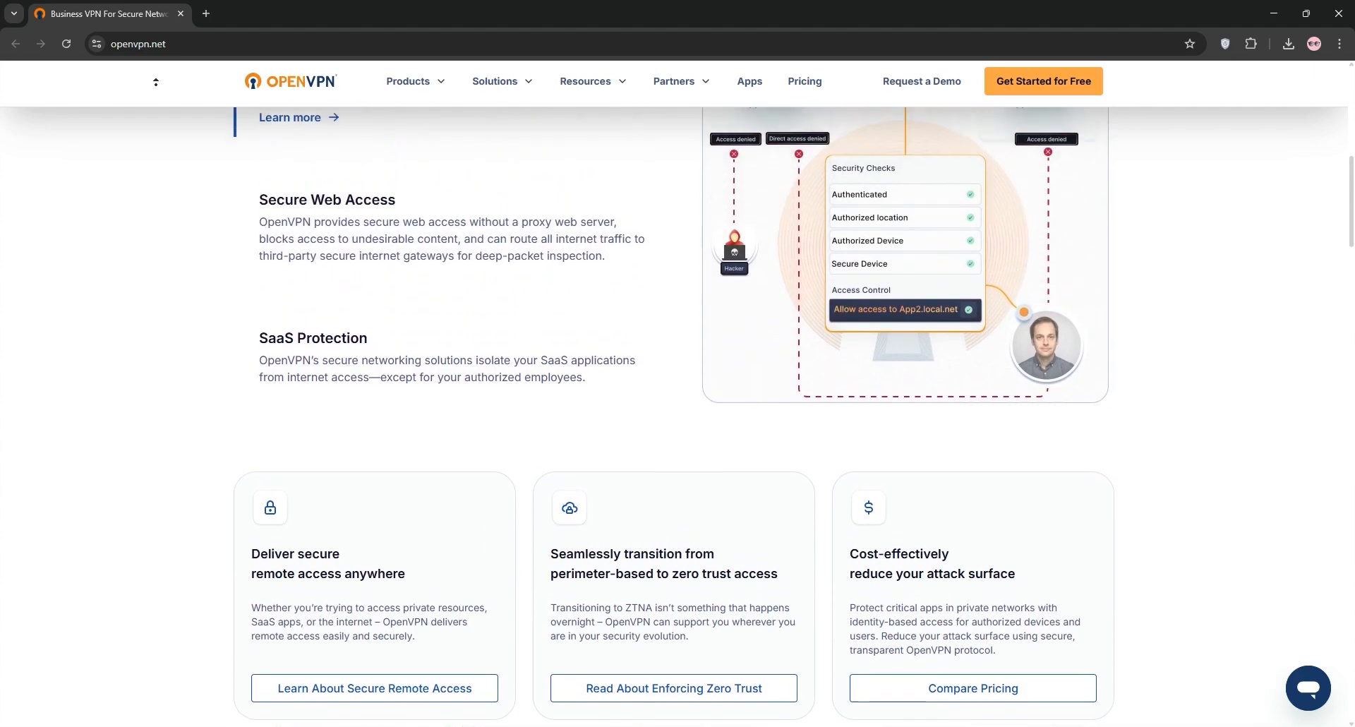
pyautogui.scroll(3)
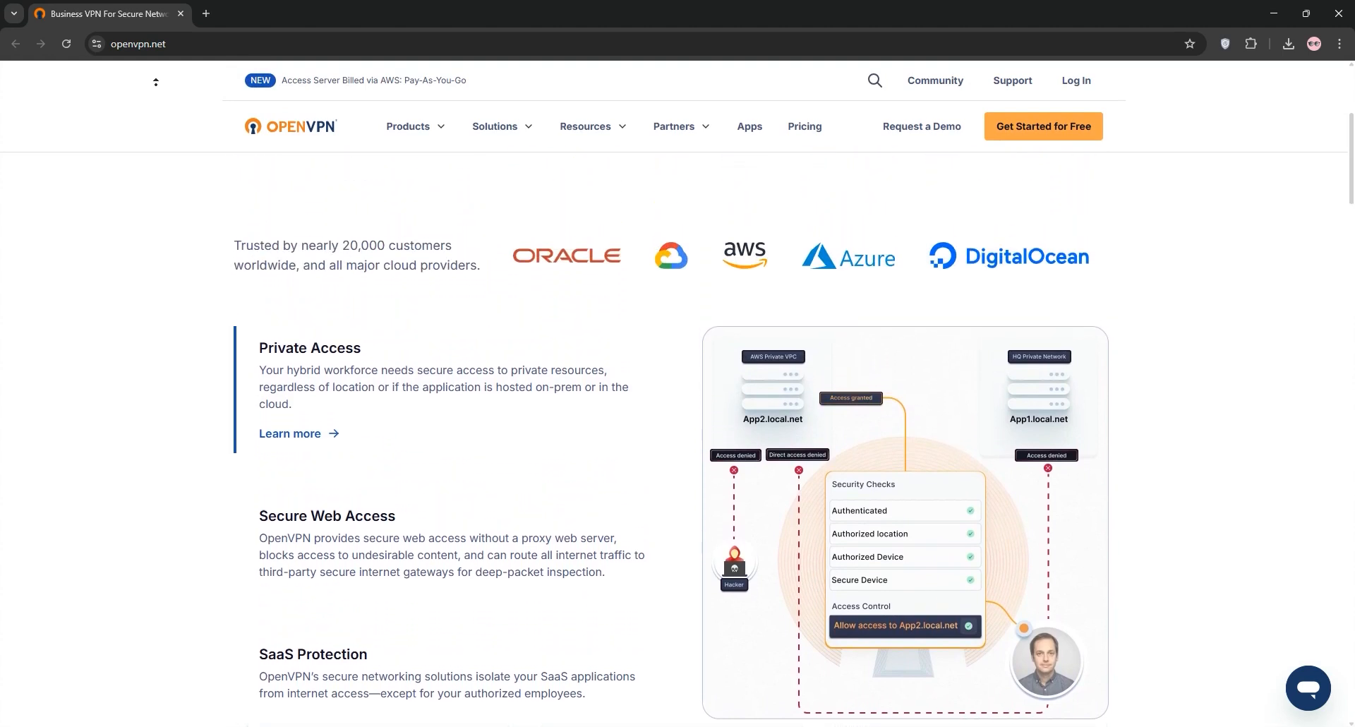
pyautogui.scroll(3)
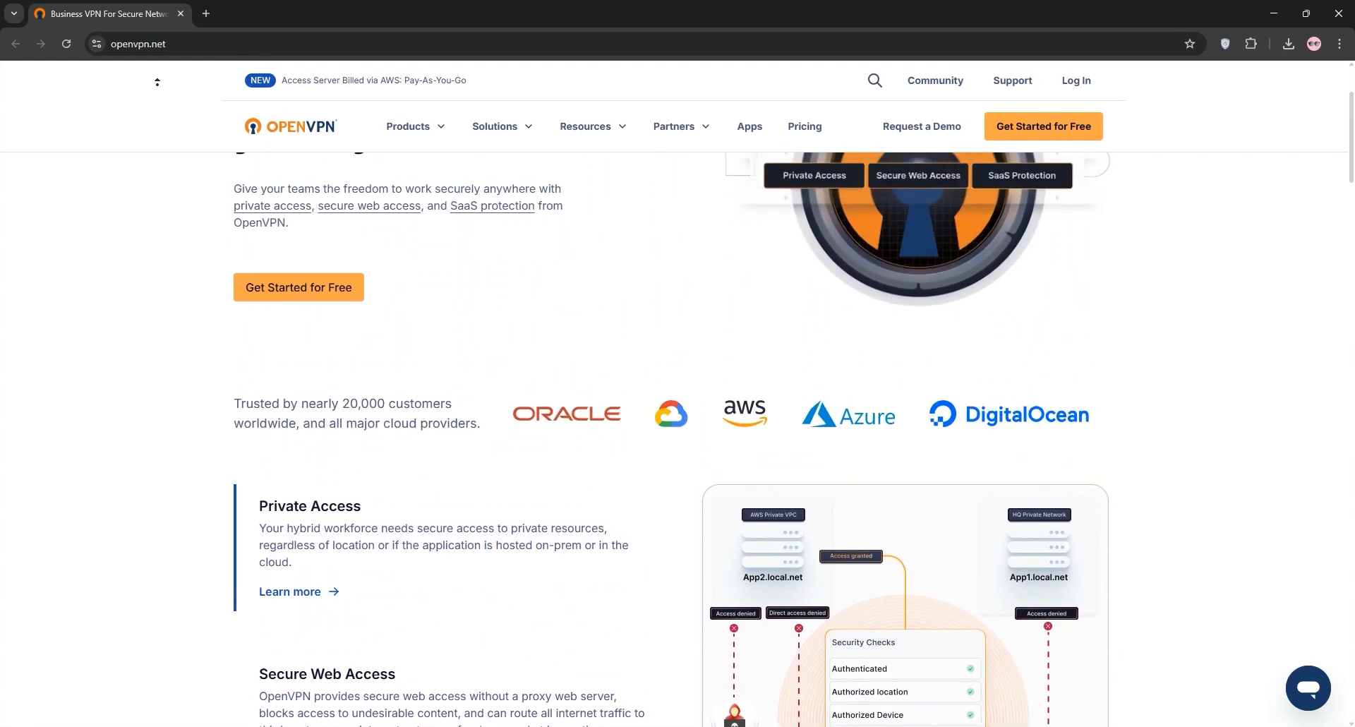
pyautogui.scroll(3)
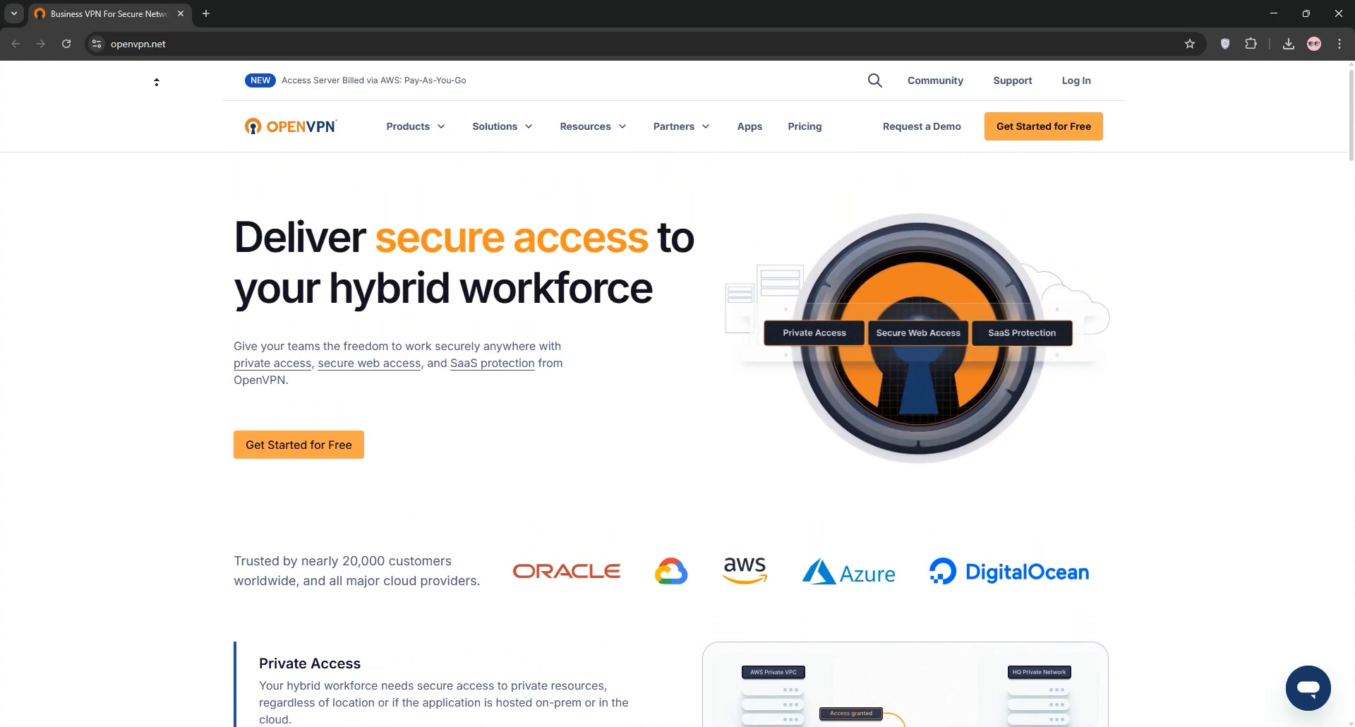